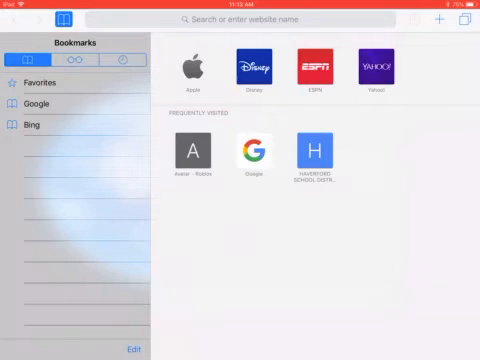
Navigate Safari to roblox.com, landing on the Roblox Studio page.
click(250, 20)
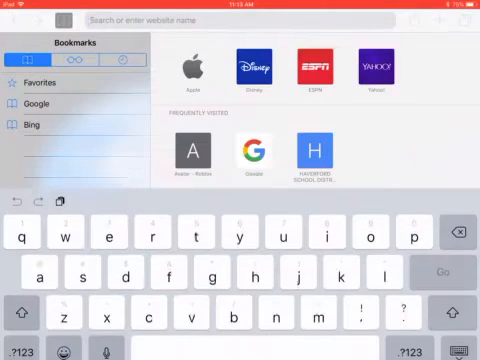
text(roblox.com)
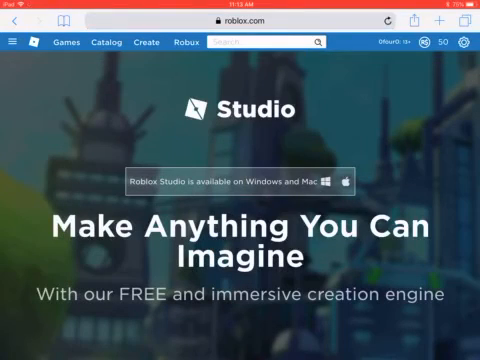
Reach the Studio creation page listing templates like Infinite Runner and Capture The Flag.
click(412, 18)
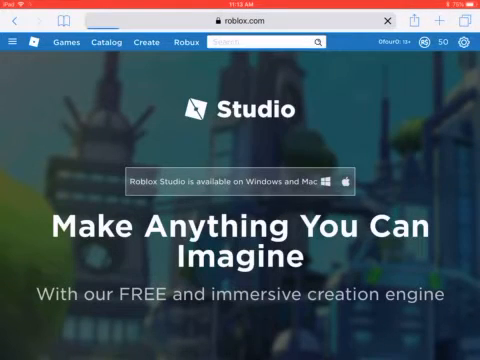
scroll(down, 3)
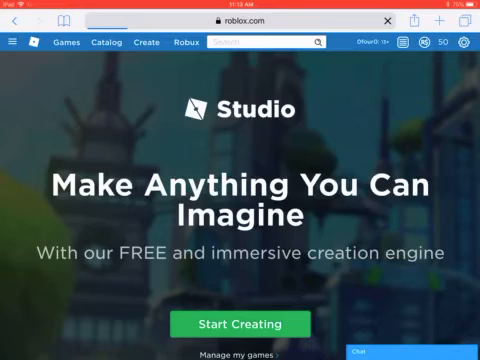
scroll(down, 3)
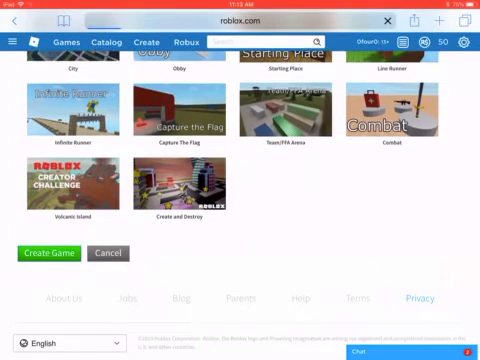
Create the game from the template and reach its Configure Game page via the gear menu.
click(50, 252)
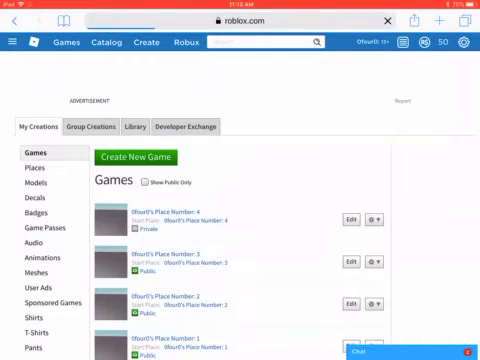
click(380, 220)
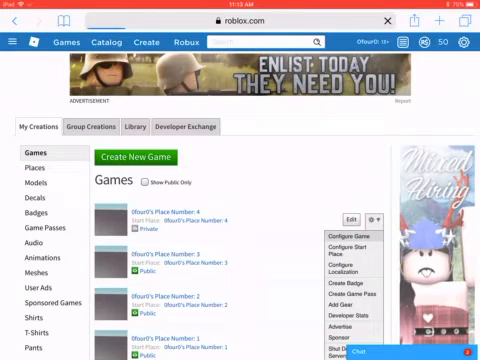
click(346, 236)
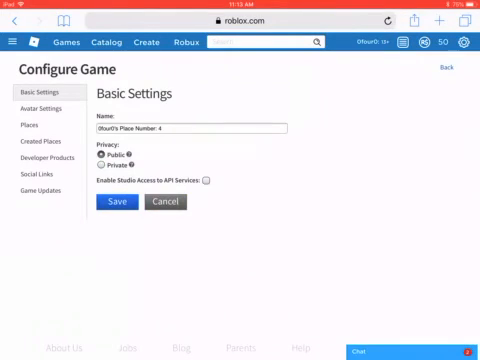